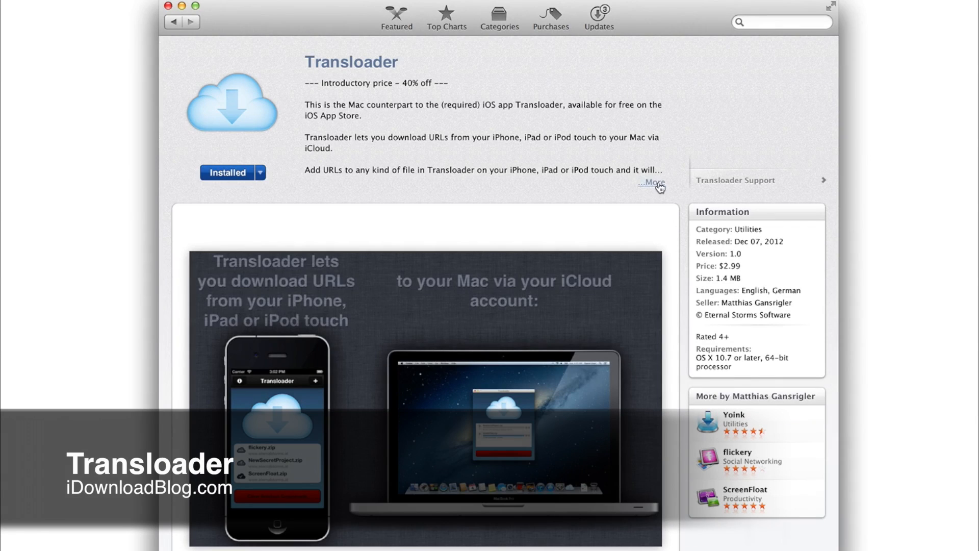
# - Expand the full Transloader description and read down to the app's screenshots
pyautogui.click(652, 183)
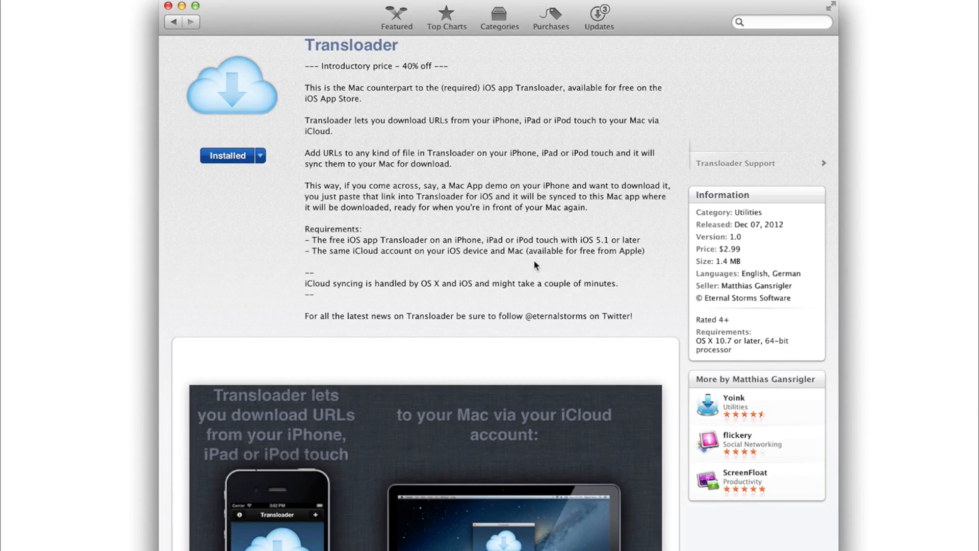
pyautogui.scroll(-3)
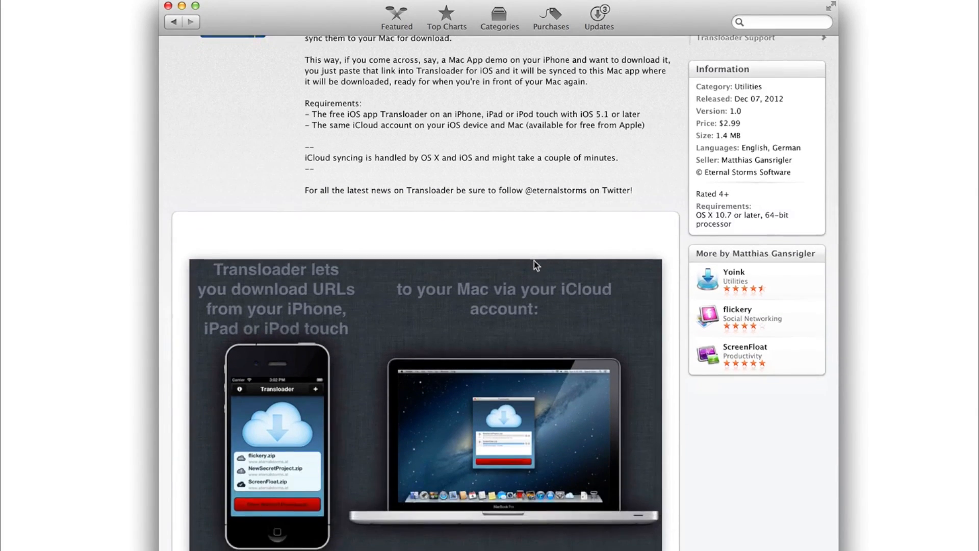
pyautogui.scroll(-3)
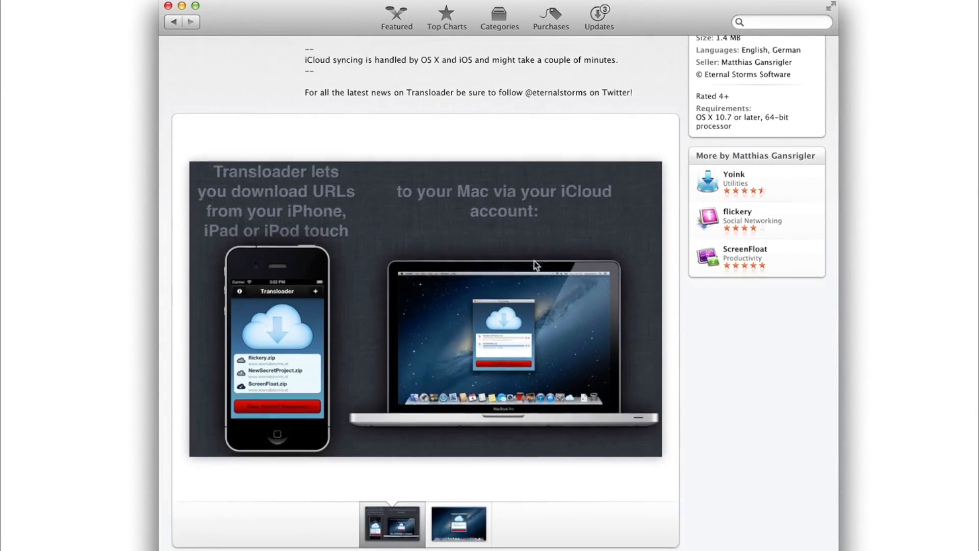
pyautogui.scroll(-3)
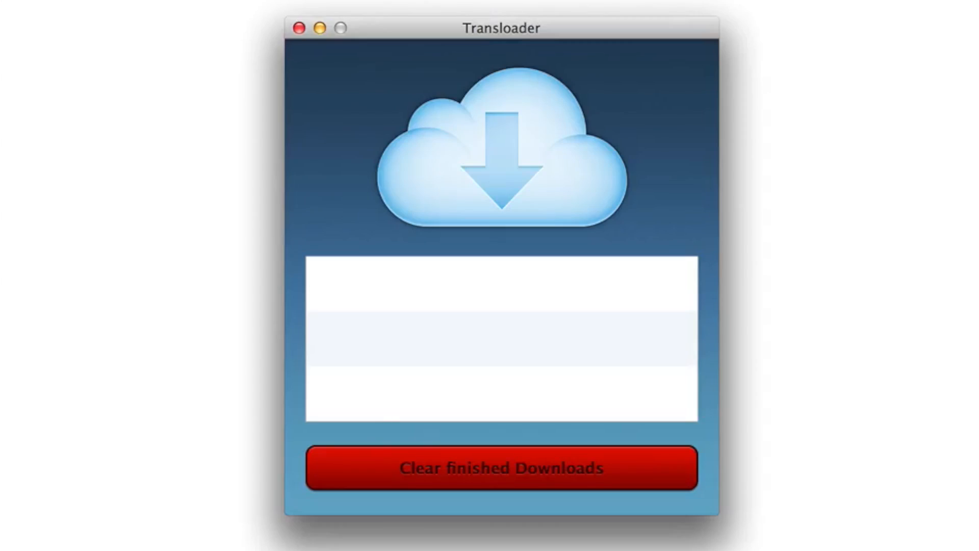
pyautogui.moveTo(483, 240)
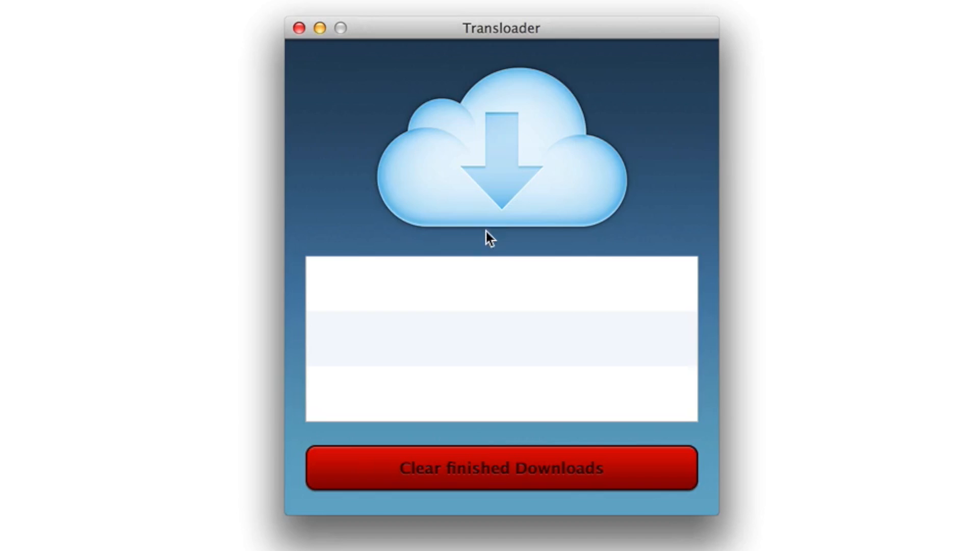
pyautogui.moveTo(479, 347)
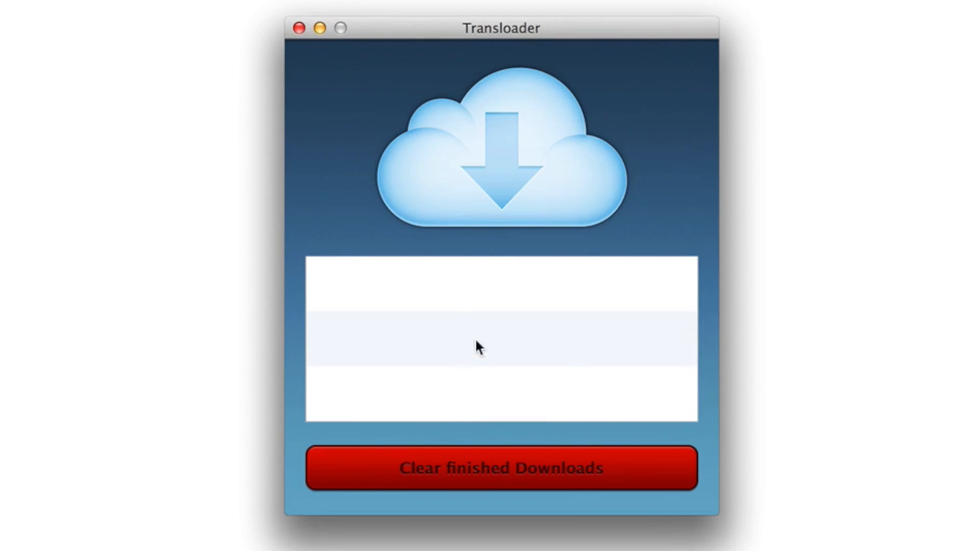
pyautogui.moveTo(531, 214)
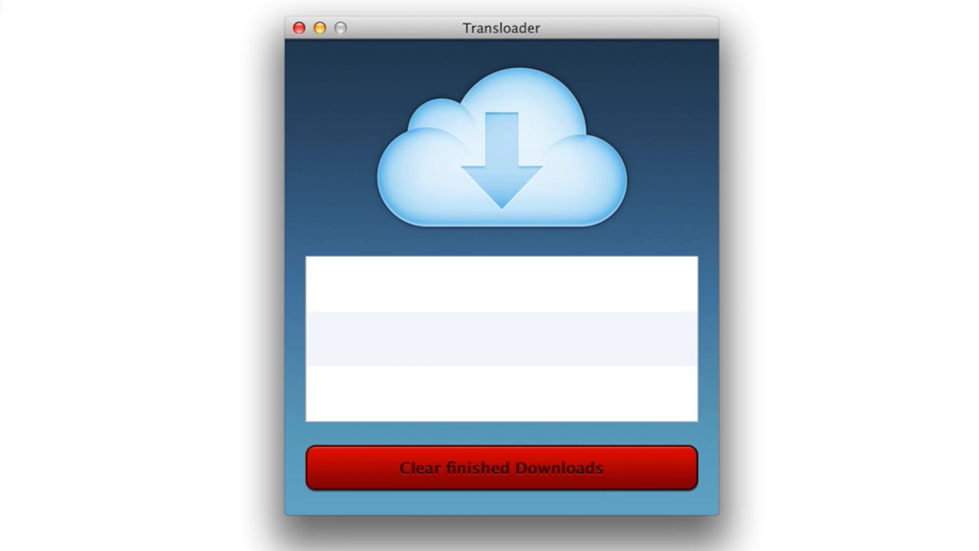
pyautogui.moveTo(447, 262)
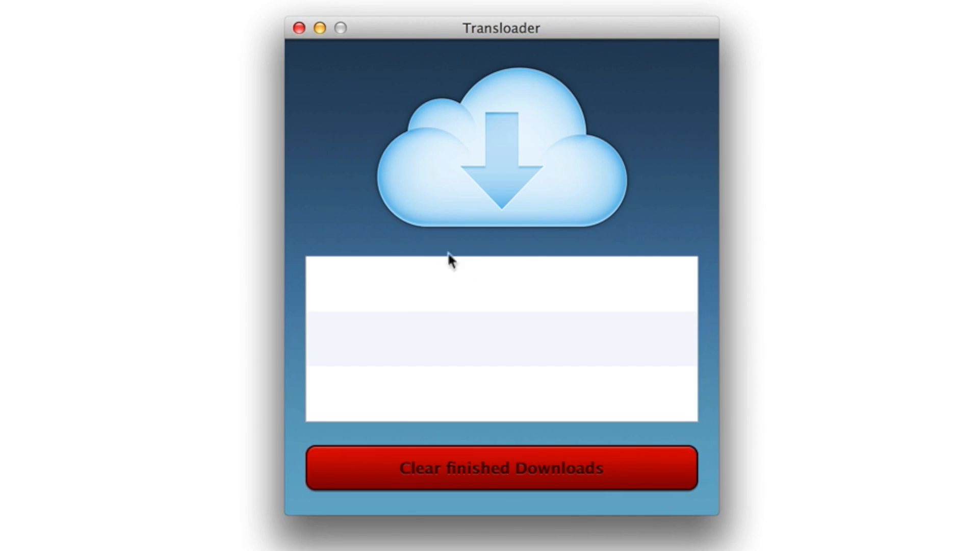
pyautogui.moveTo(477, 325)
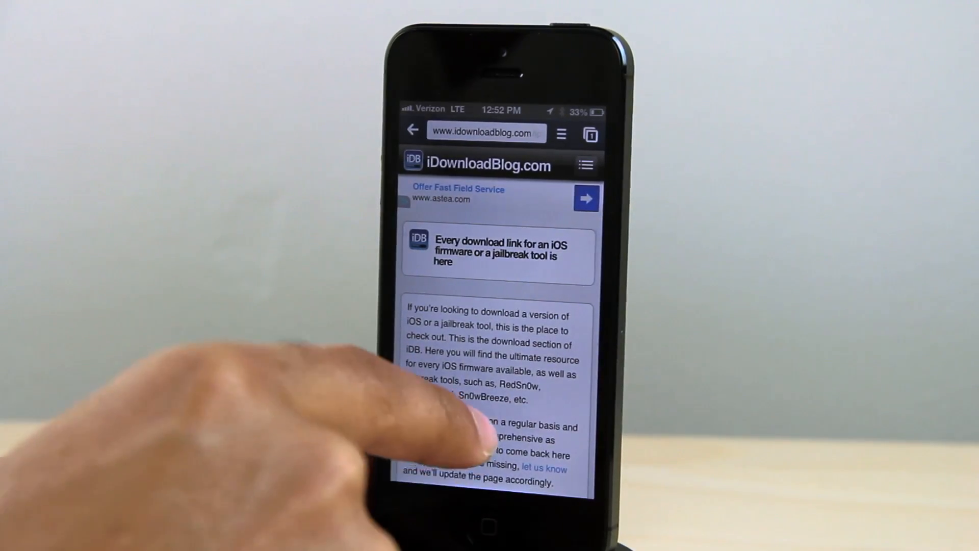
# - Scroll through iDownloadBlog's iOS firmware and jailbreak download links in Safari
pyautogui.scroll(-3)
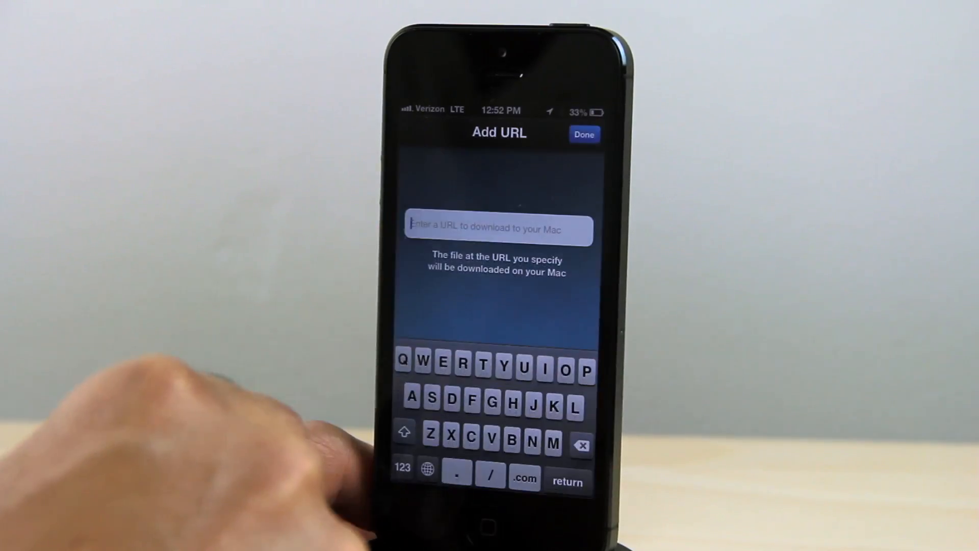
# - Paste the copied firmware link into the Add URL field
pyautogui.click(499, 229)
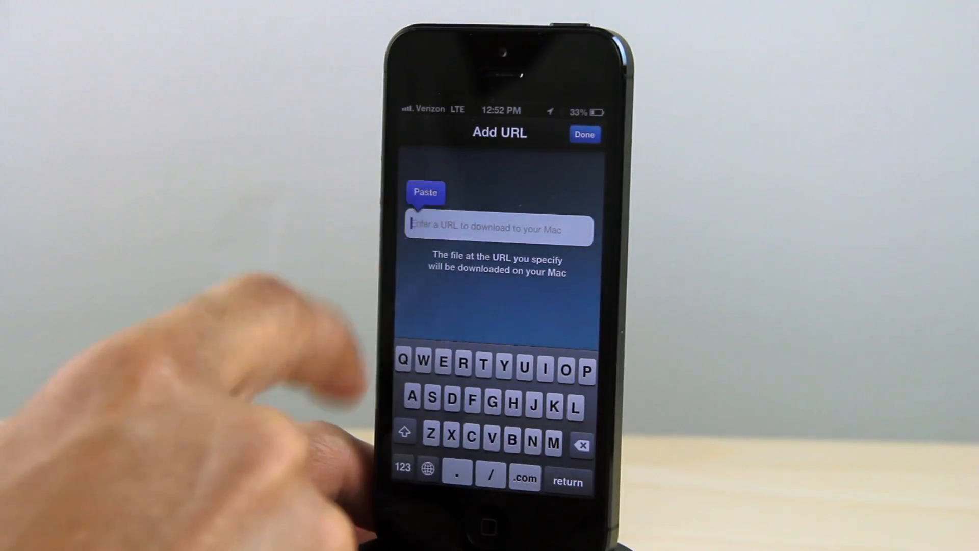
pyautogui.click(425, 192)
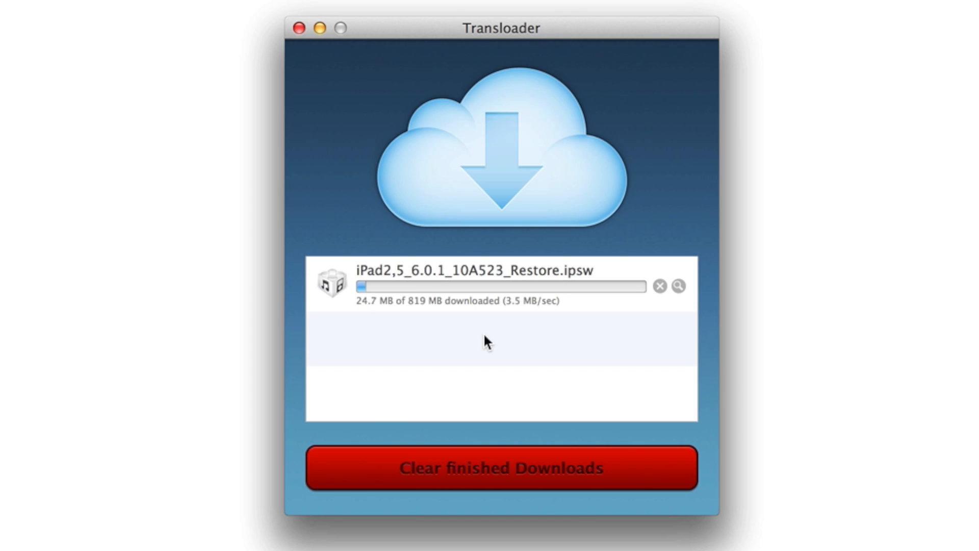
pyautogui.moveTo(456, 319)
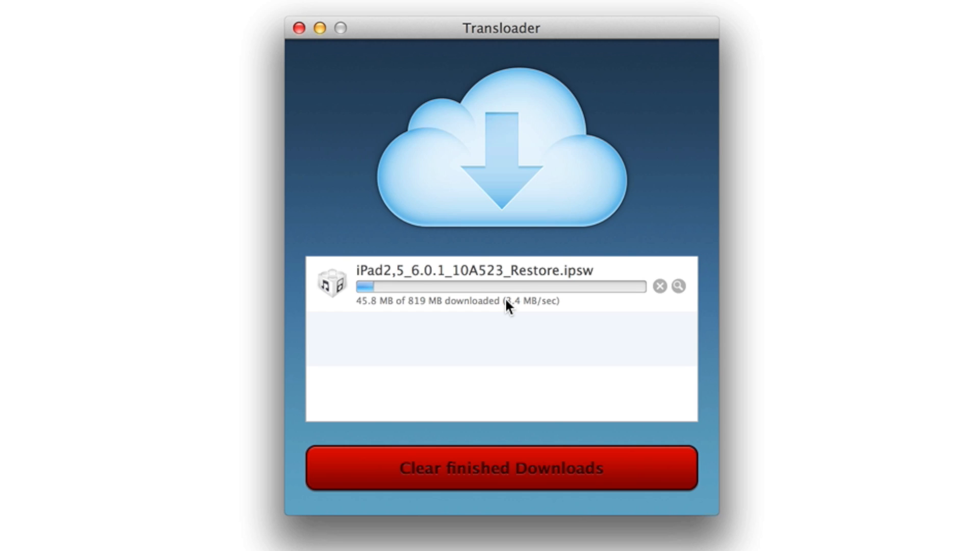
pyautogui.moveTo(426, 291)
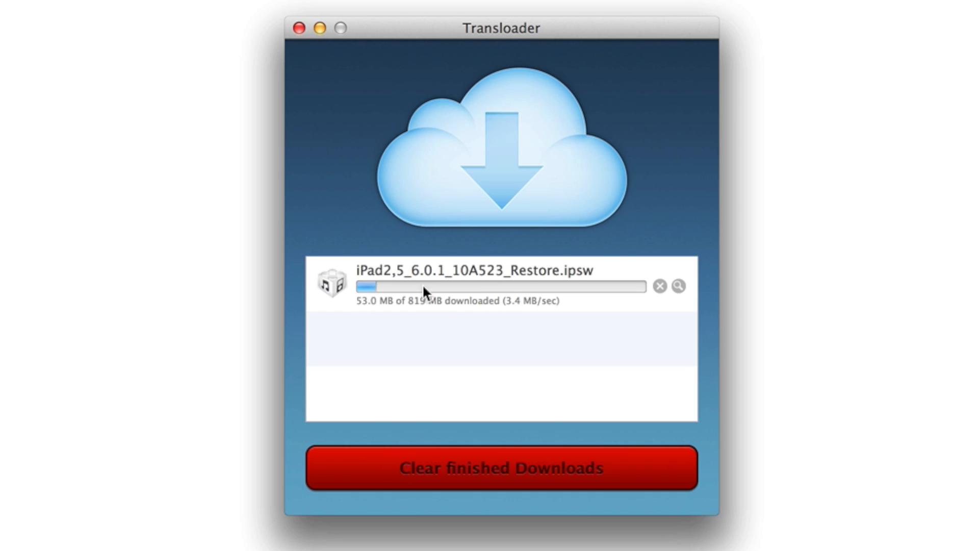
pyautogui.moveTo(450, 357)
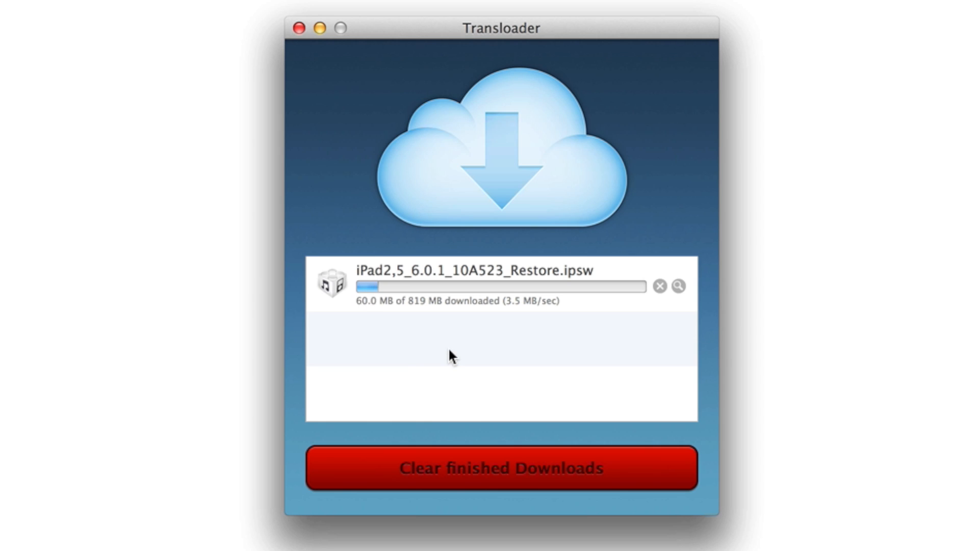